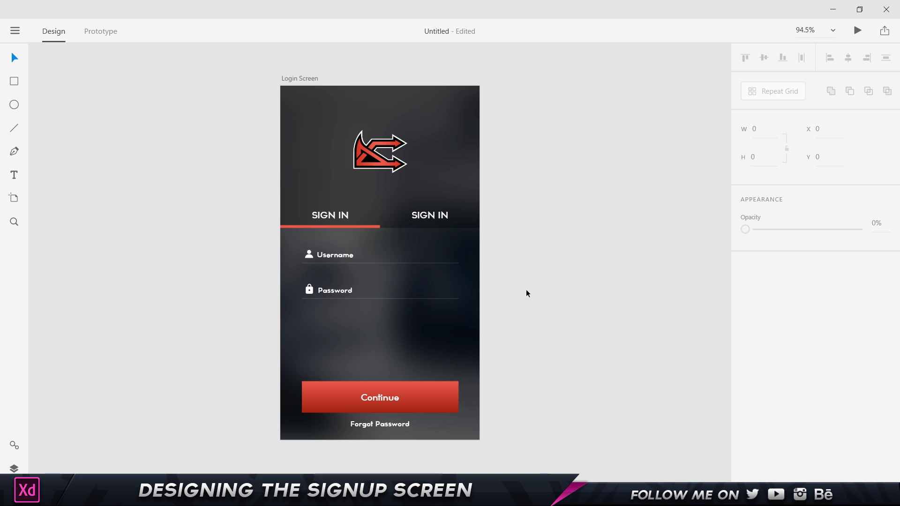
mouse_move(497, 310)
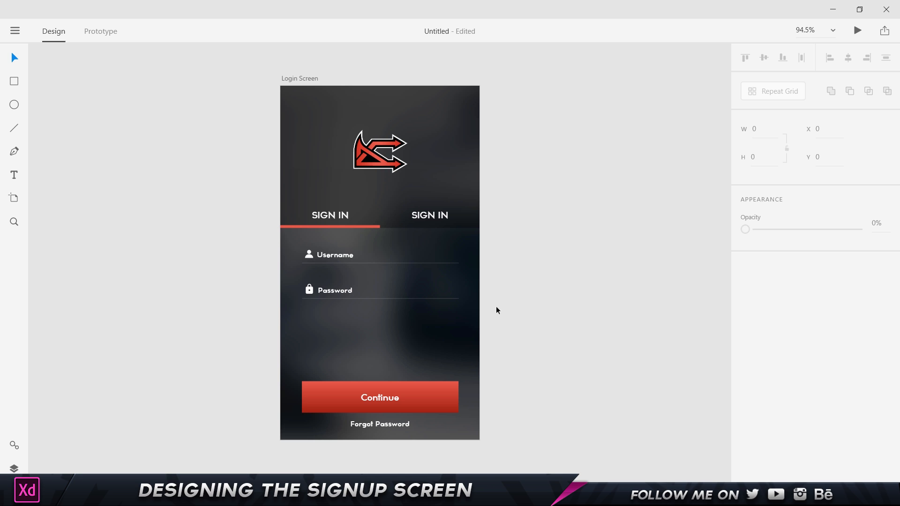
Step: Recolor the left SIGN IN label to light grey #D2D2D2 and save it as a swatch
left_click(329, 216)
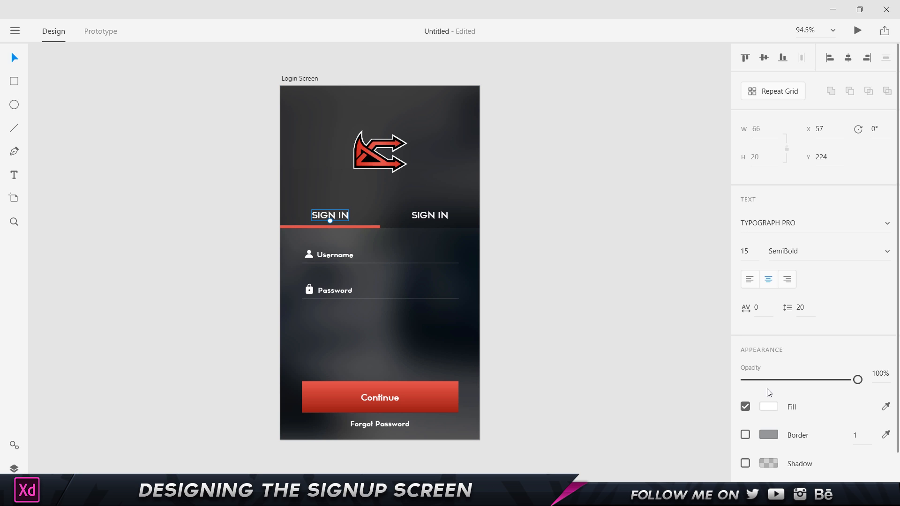
left_click(768, 407)
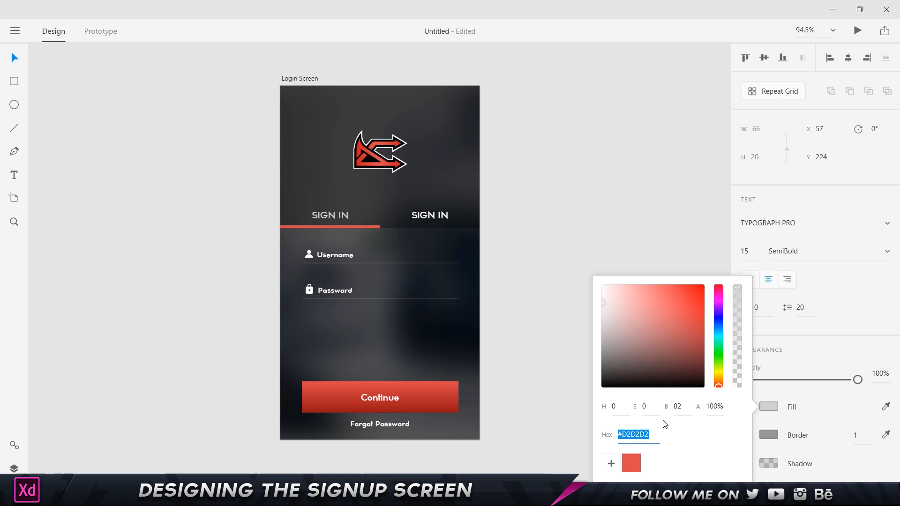
left_click(610, 463)
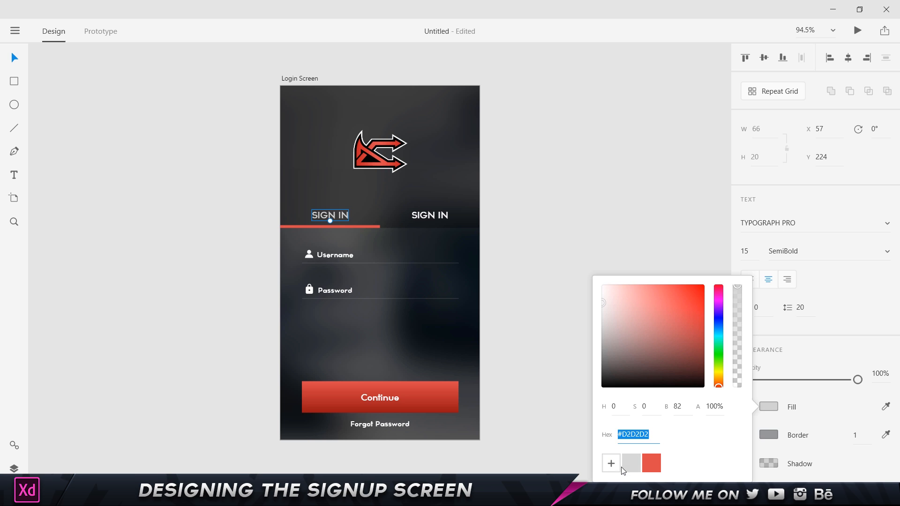
mouse_move(577, 394)
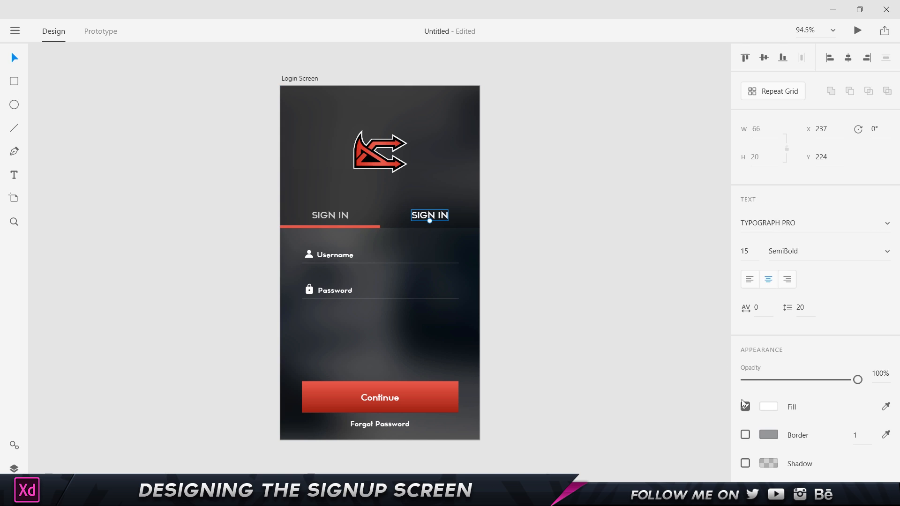
Step: Apply the #D2D2D2 grey fill to the right tab label and the Username label
left_click(768, 406)
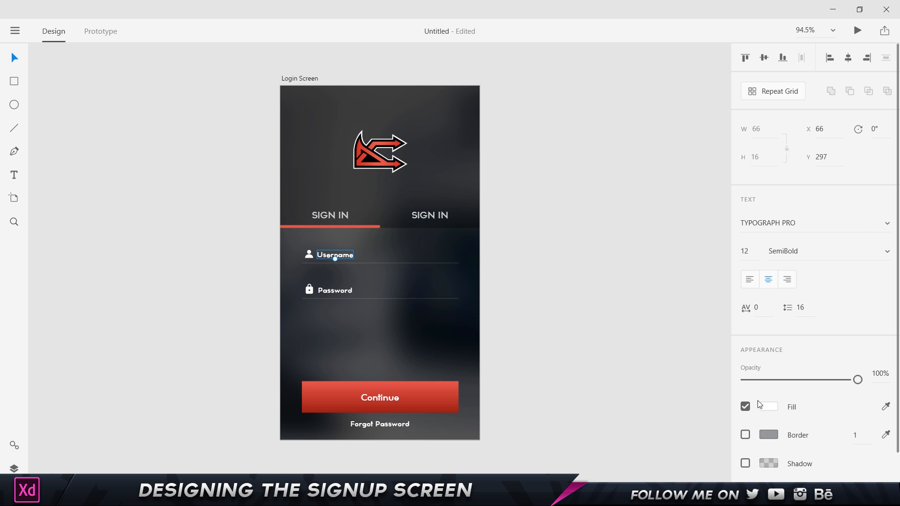
left_click(767, 407)
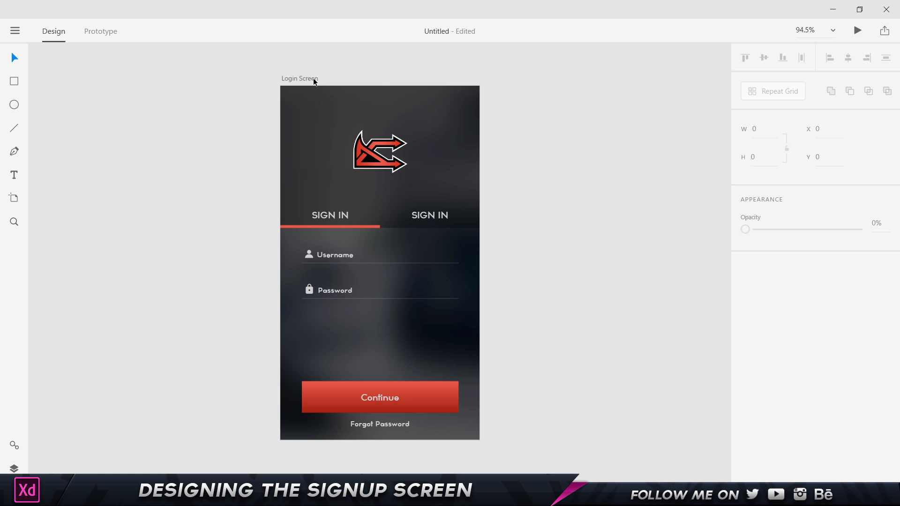
mouse_move(485, 431)
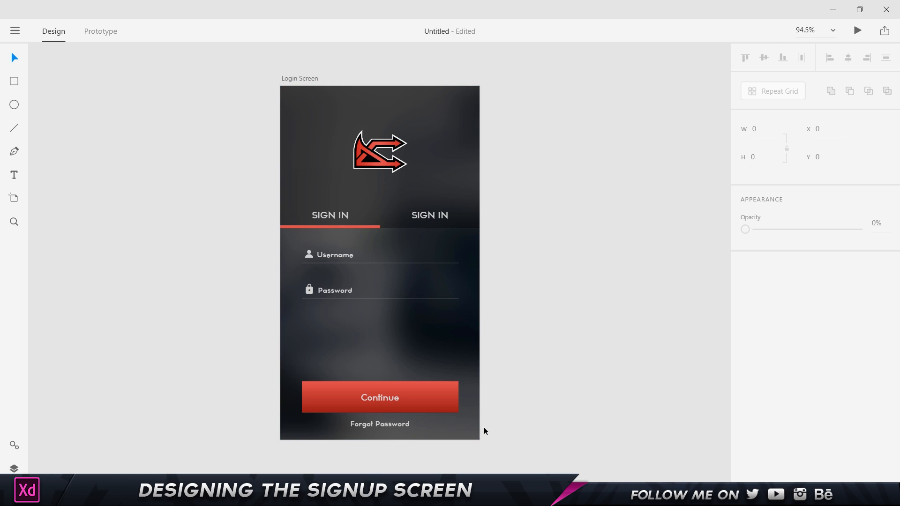
mouse_move(545, 213)
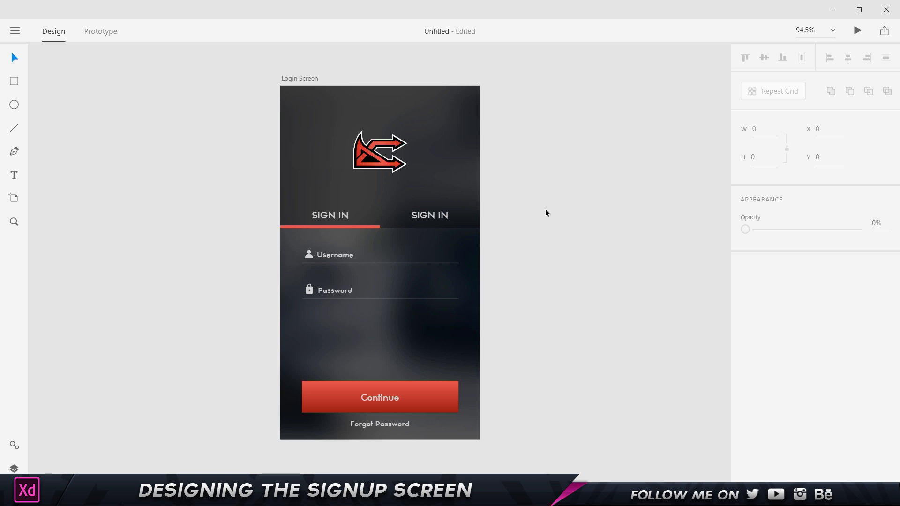
mouse_move(494, 207)
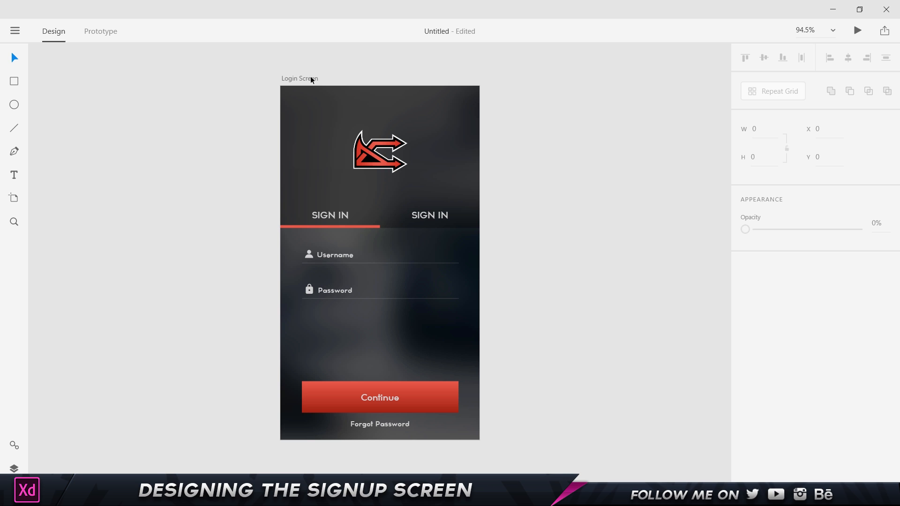
mouse_move(298, 83)
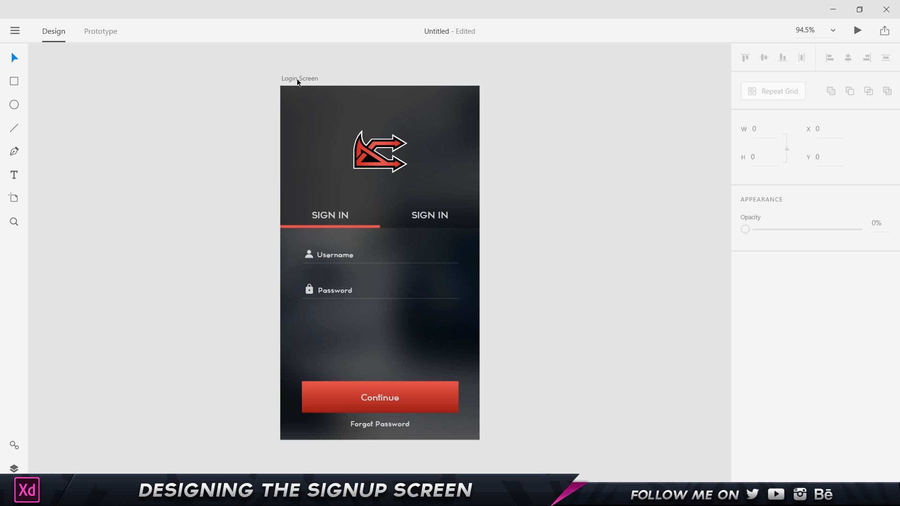
Step: Select the Login Screen artboard and duplicate it as Signup Screen
left_click(299, 79)
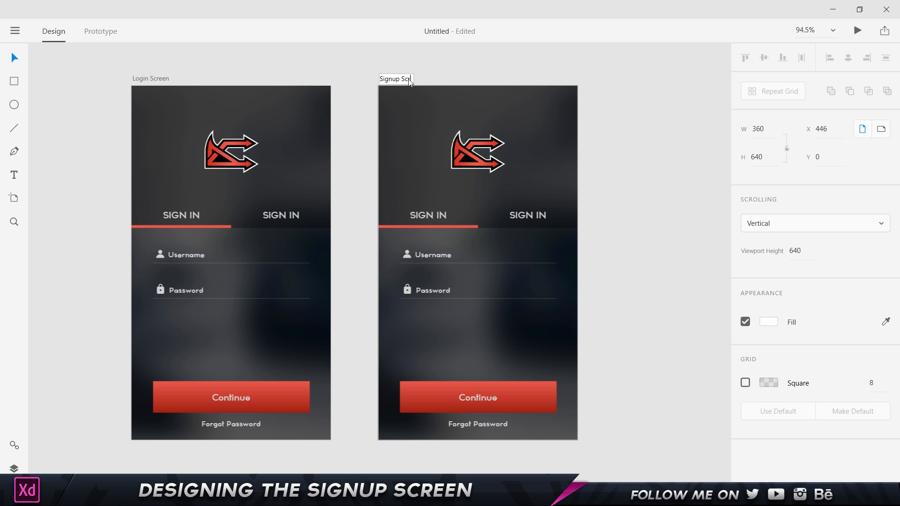
Step: Change the right-hand tab label to SIGN UP on both the Login and Signup screens
left_click(280, 215)
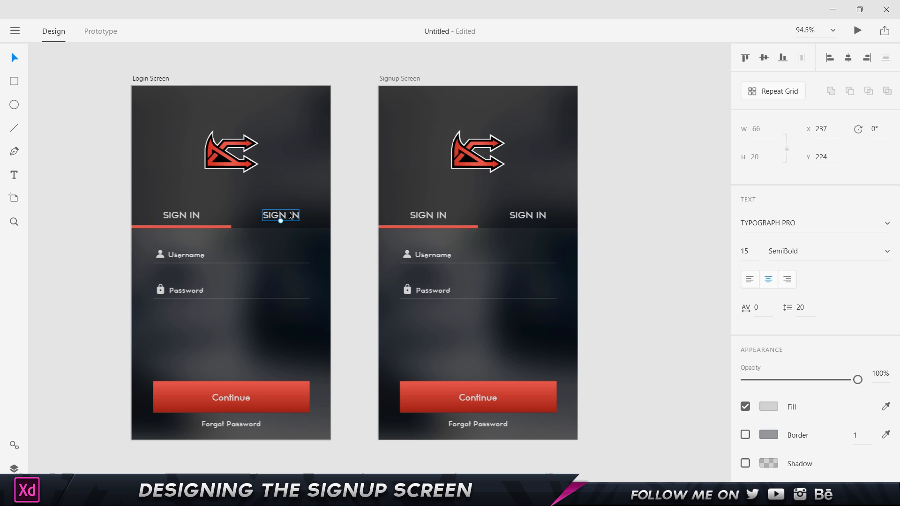
type("SIGN UP")
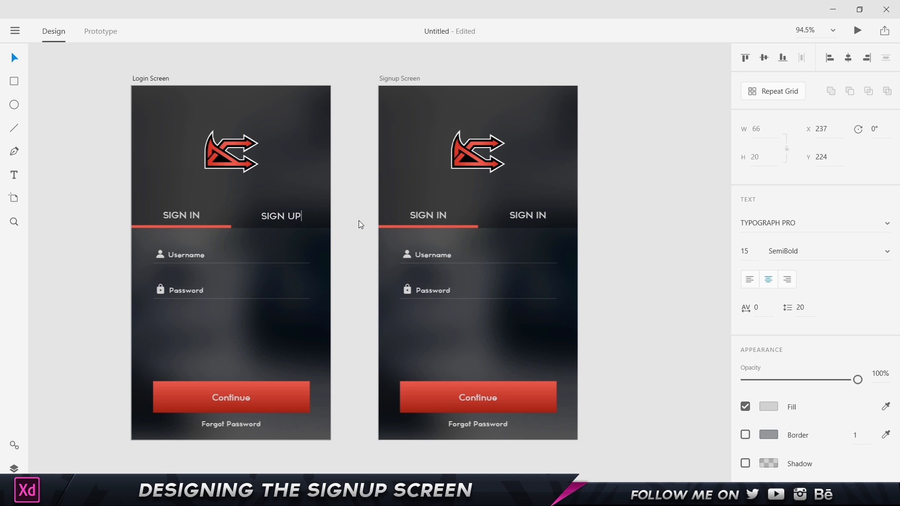
left_click(527, 216)
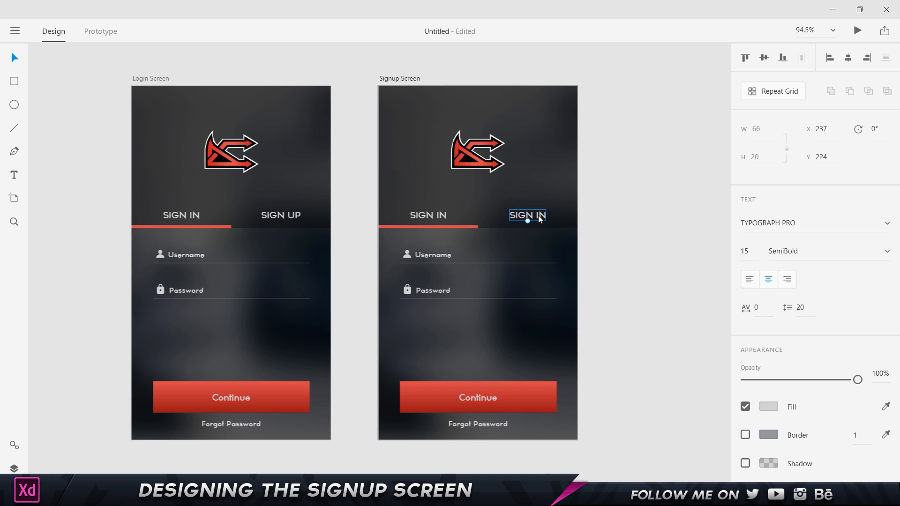
double_click(526, 216)
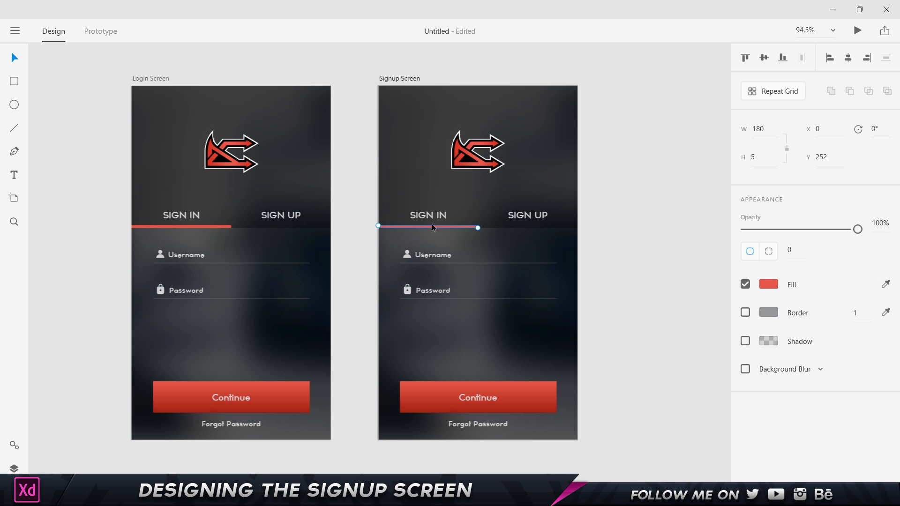
Step: Move the red active-tab underline beneath SIGN UP on the Signup Screen
left_click_drag(432, 228, 538, 241)
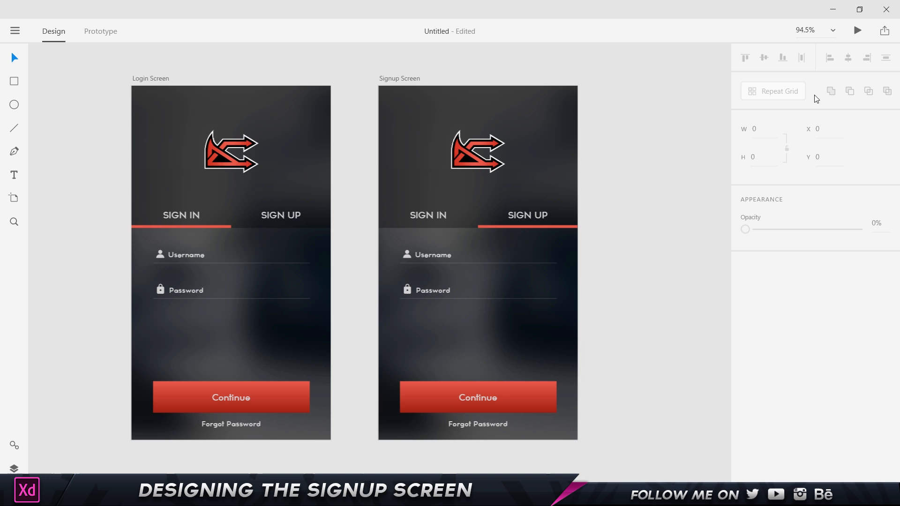
Step: Turn the Username/Password fields into a repeat grid with four rows
left_click(478, 300)
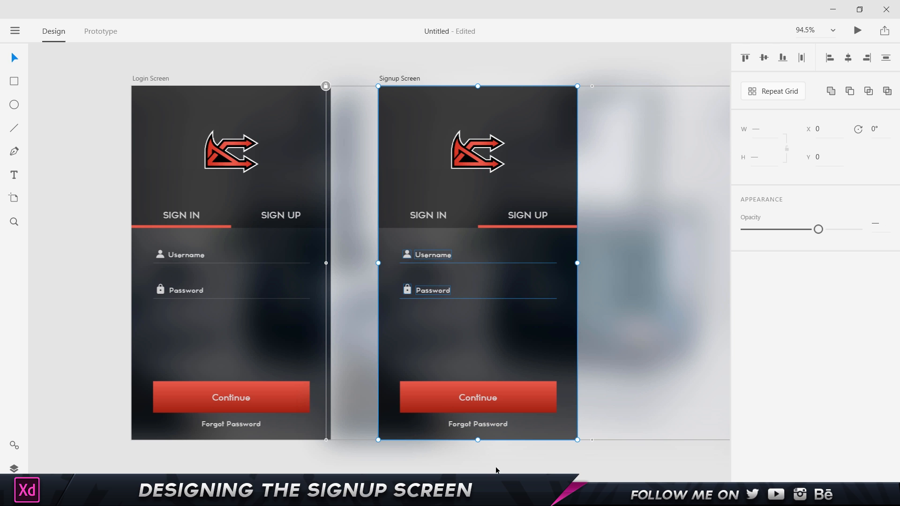
left_click(433, 289)
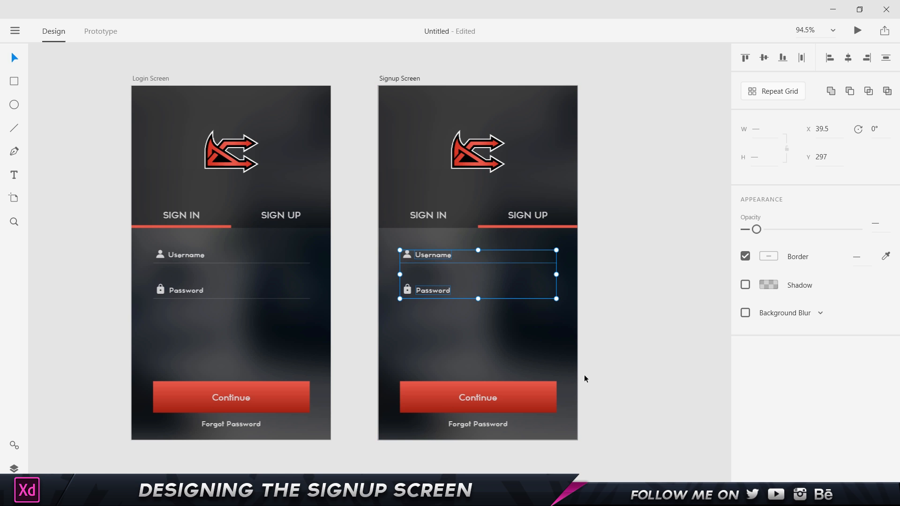
mouse_move(772, 99)
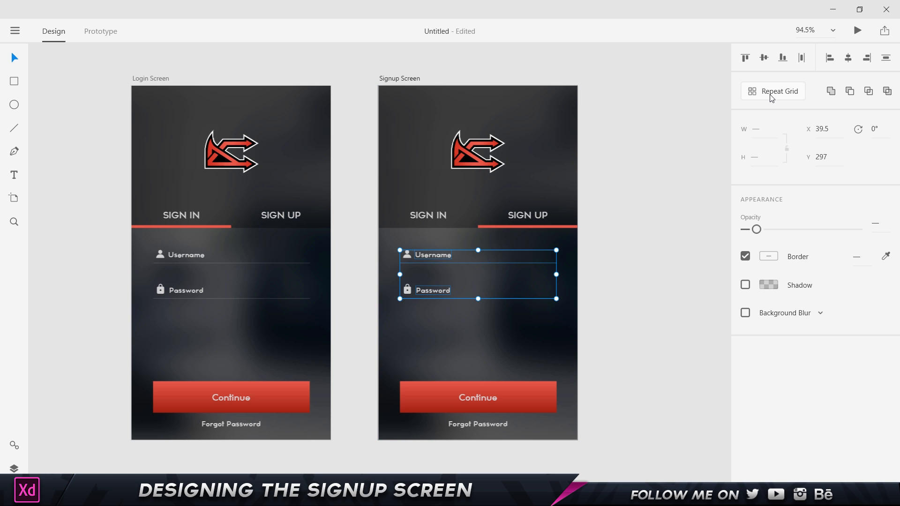
left_click(772, 90)
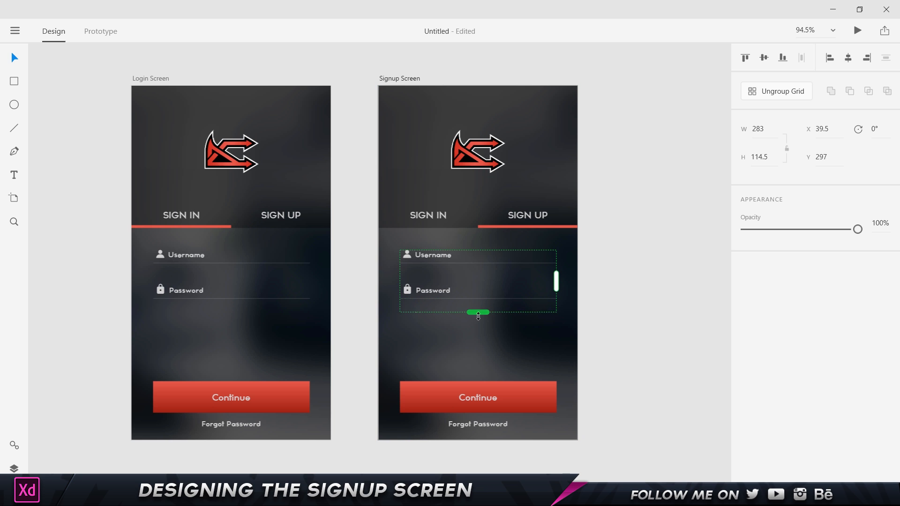
left_click_drag(478, 313, 477, 370)
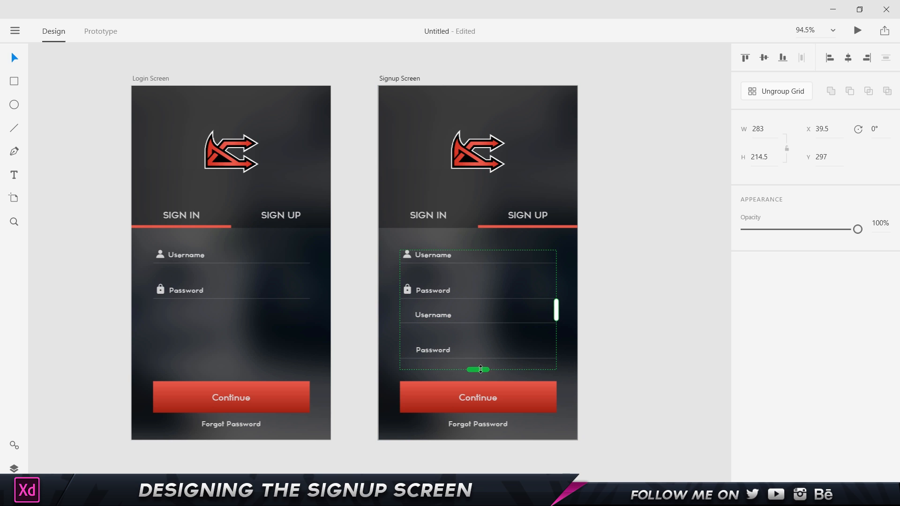
left_click_drag(479, 369, 478, 363)
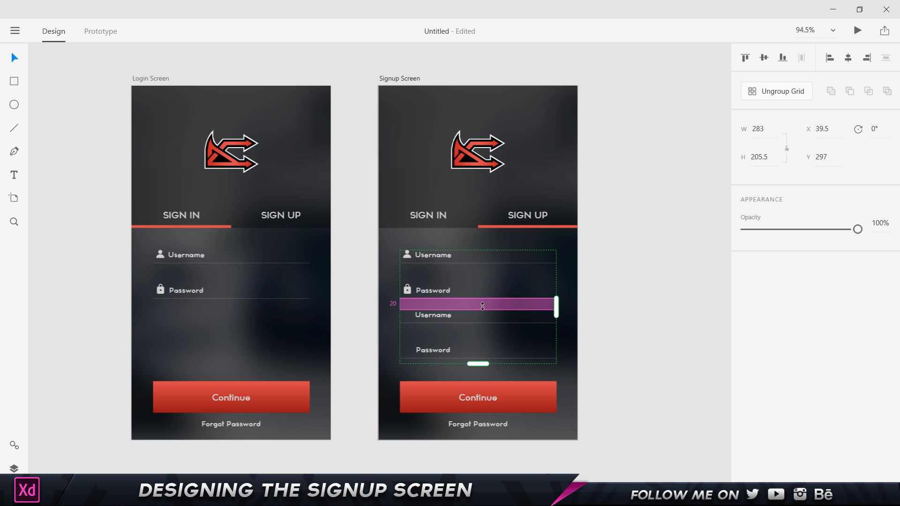
left_click_drag(482, 304, 481, 318)
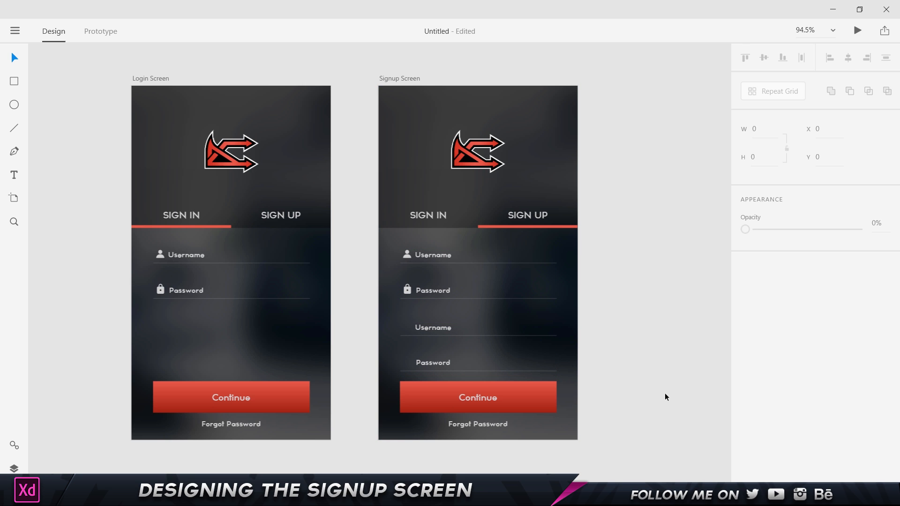
Step: Widen the row spacing so the four field rows sit evenly
left_click(477, 328)
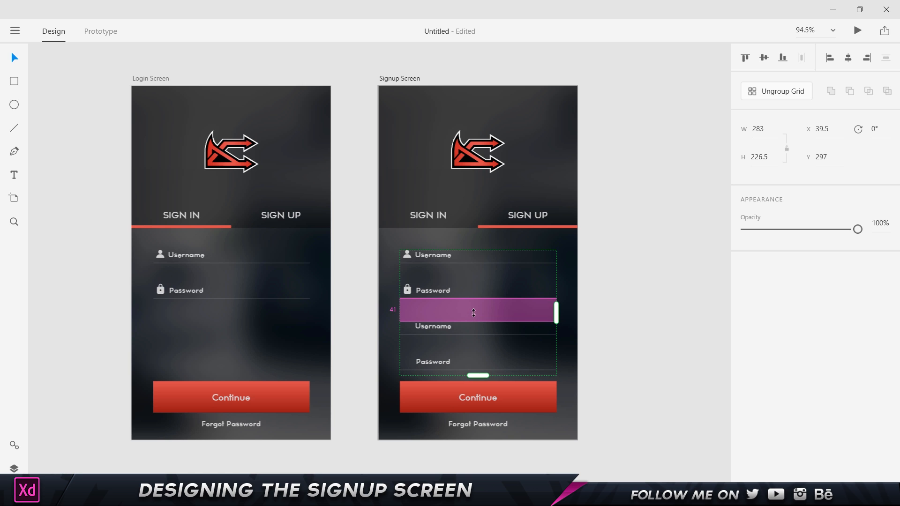
left_click(699, 284)
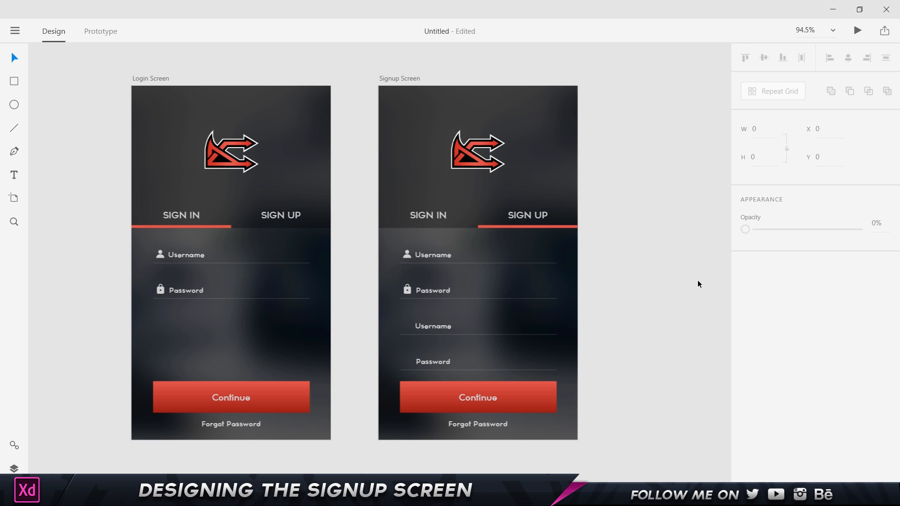
left_click(477, 259)
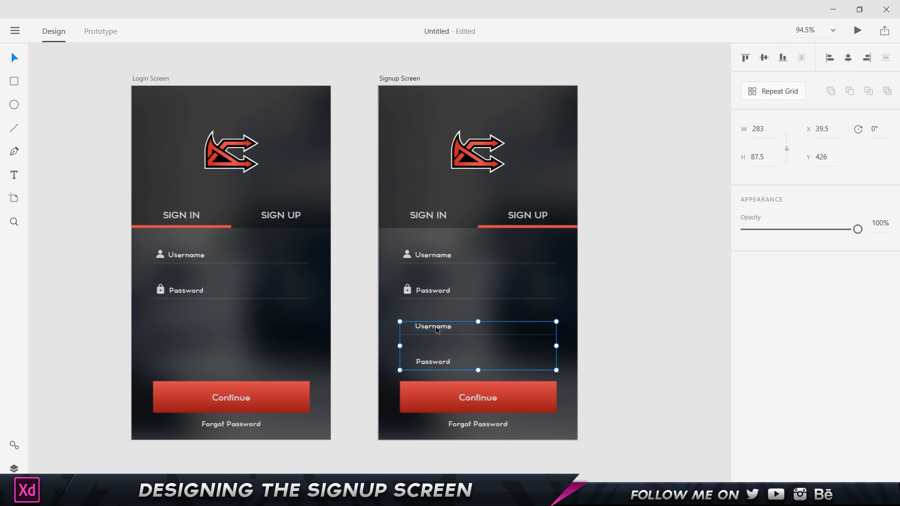
Step: Set the name and email placeholders to 'Che…' and 'chethan@…'
double_click(433, 326)
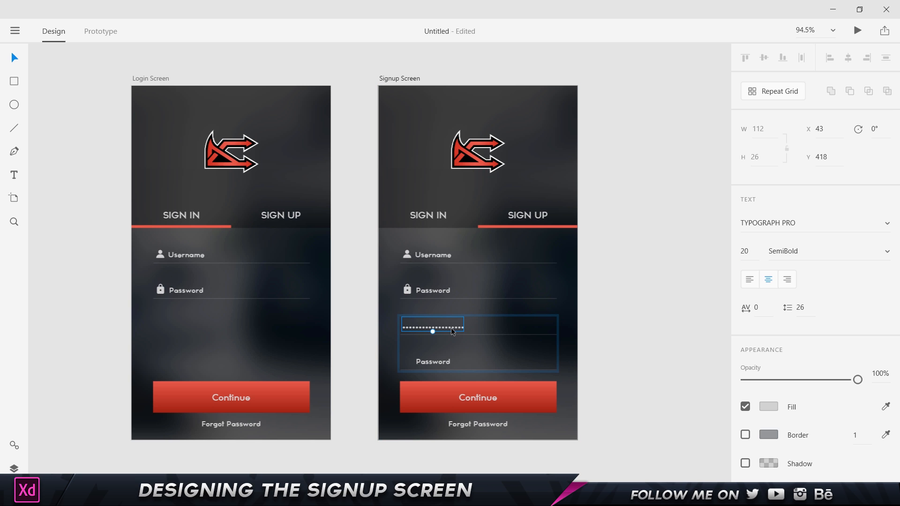
right_click(453, 331)
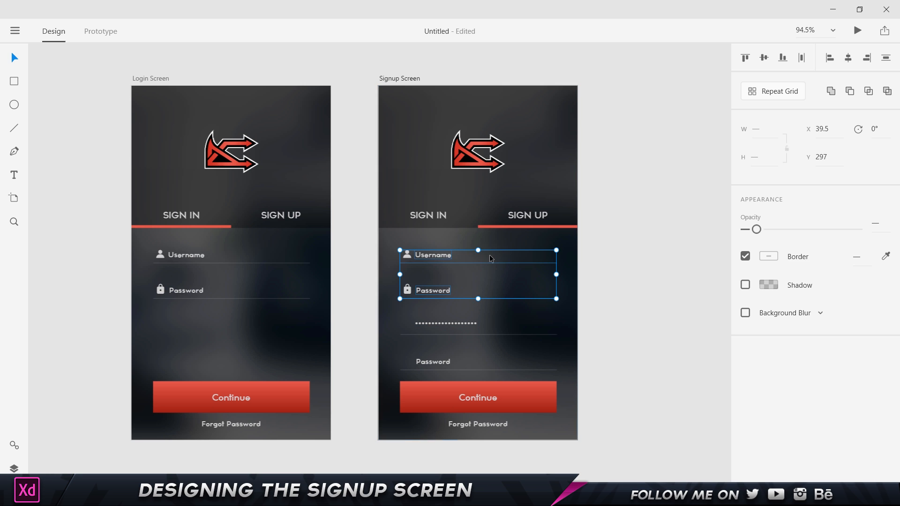
type("Chethan KVS")
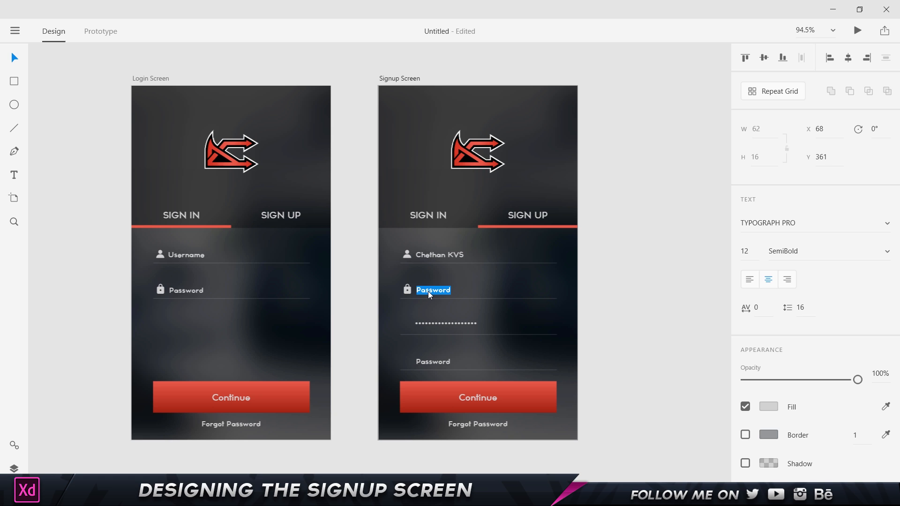
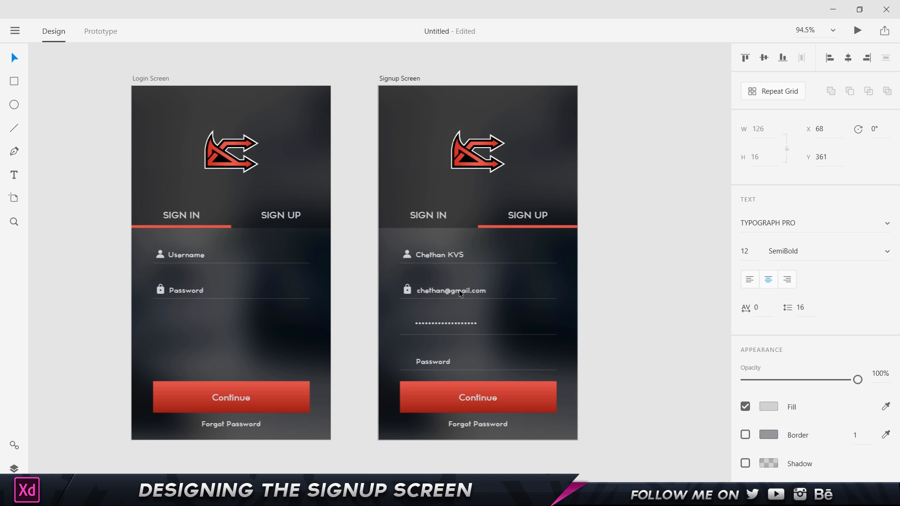
double_click(433, 362)
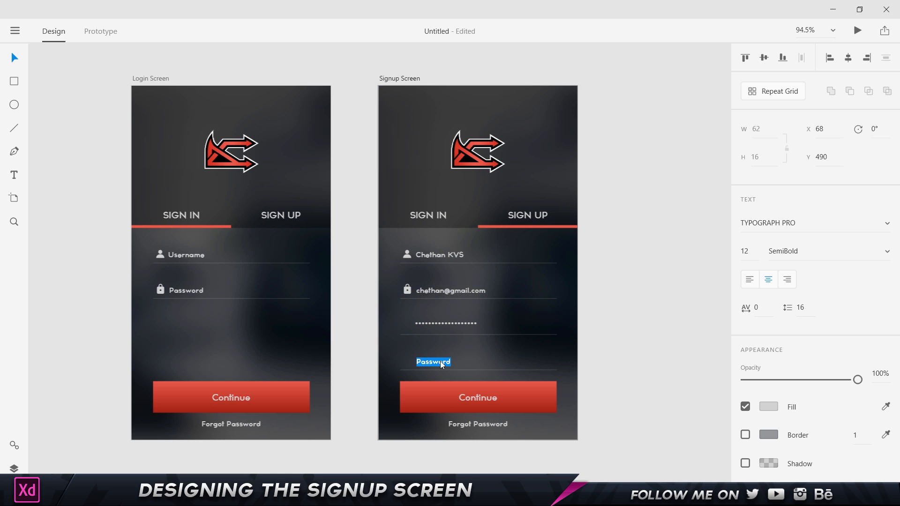
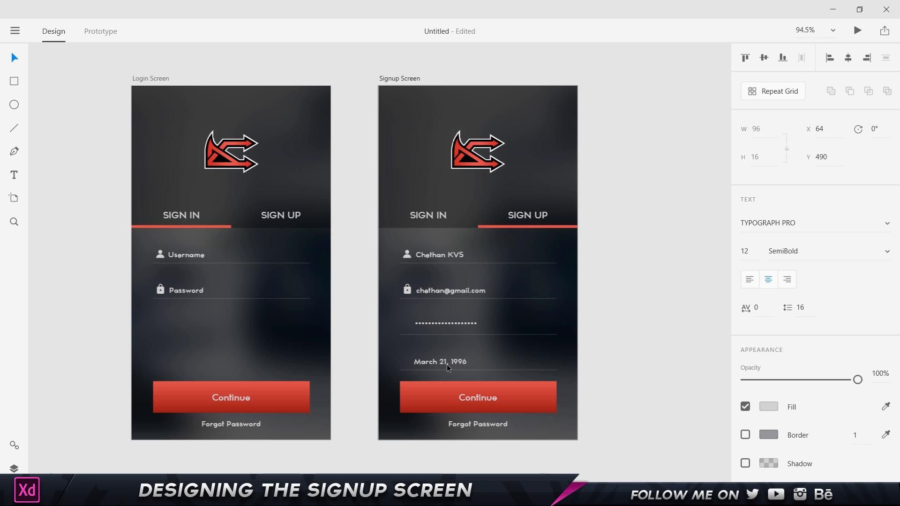
left_click(441, 362)
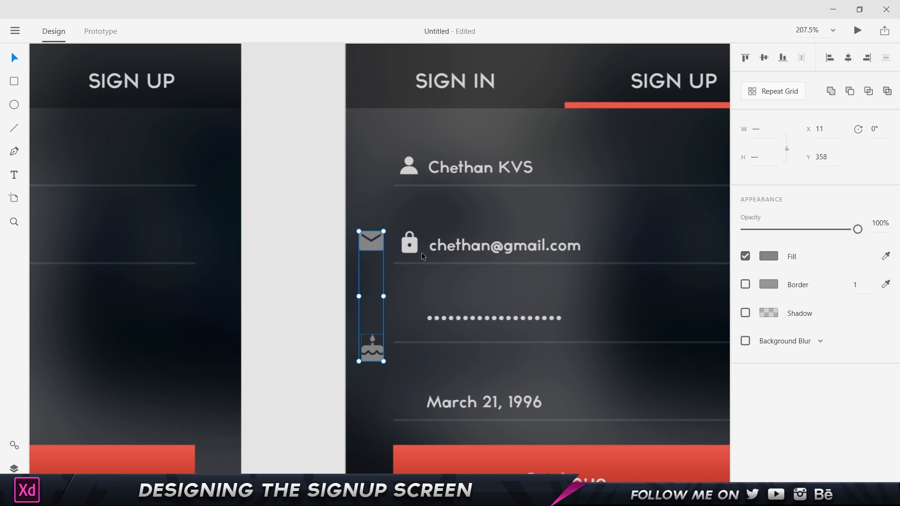
Step: Move the lock icon down to the password row so each field has its matching icon
left_click(769, 257)
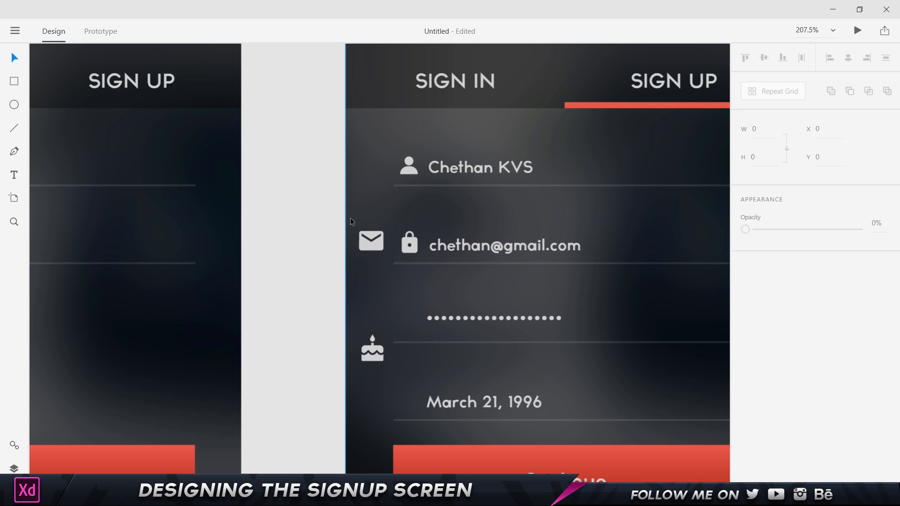
left_click(408, 241)
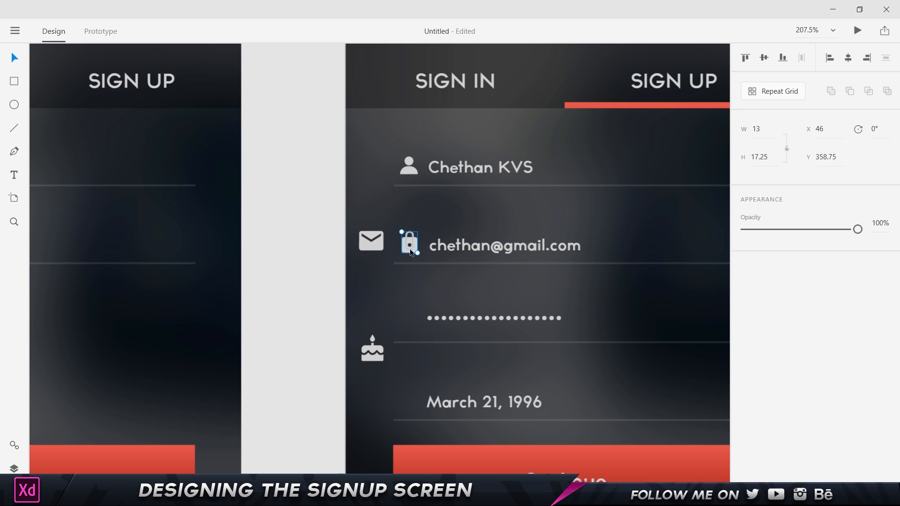
left_click_drag(409, 242, 410, 316)
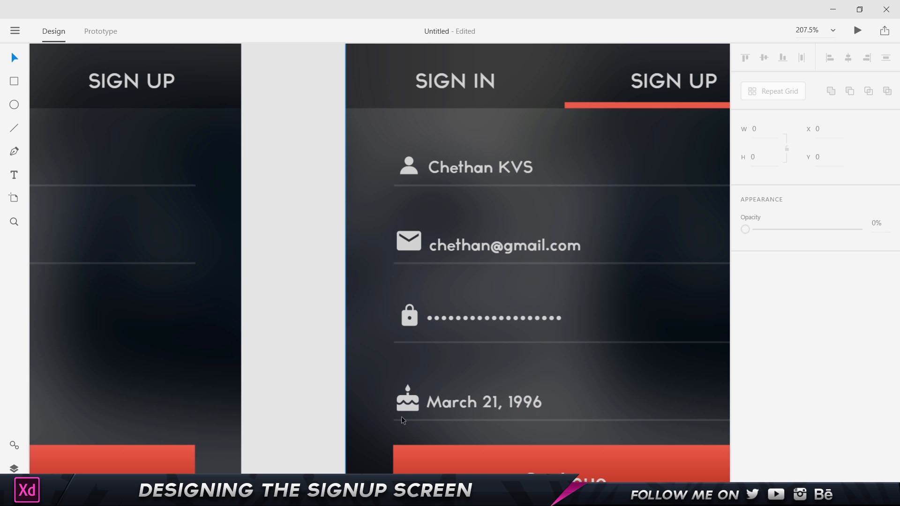
left_click(408, 399)
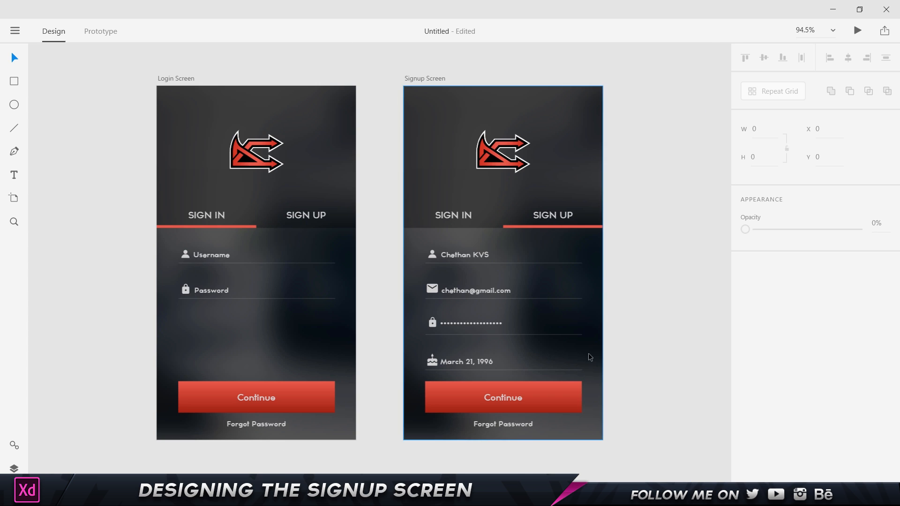
Step: Relabel the Signup Screen's button from Continue to Connect
left_click(641, 309)
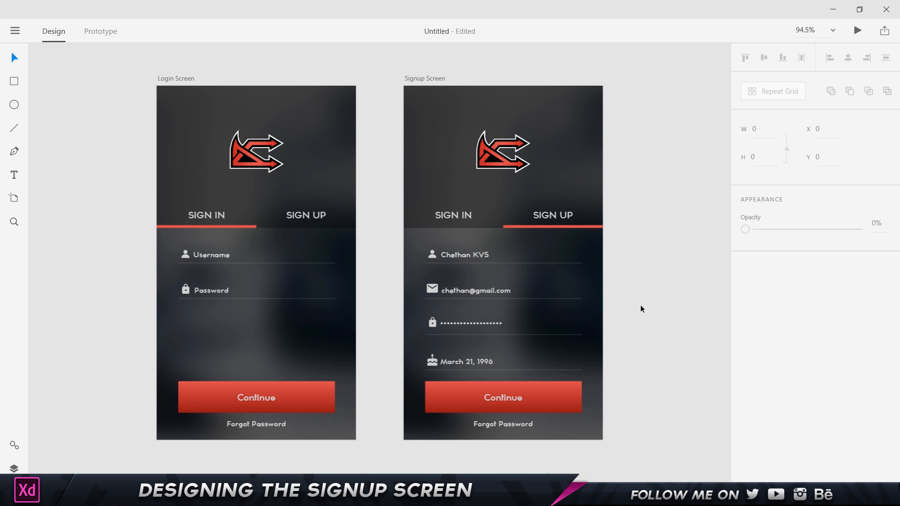
left_click(503, 397)
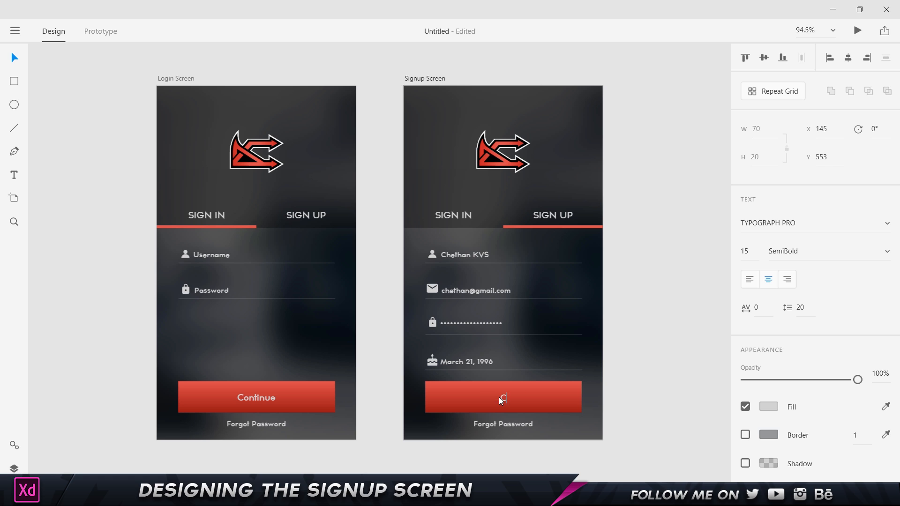
type("Connect")
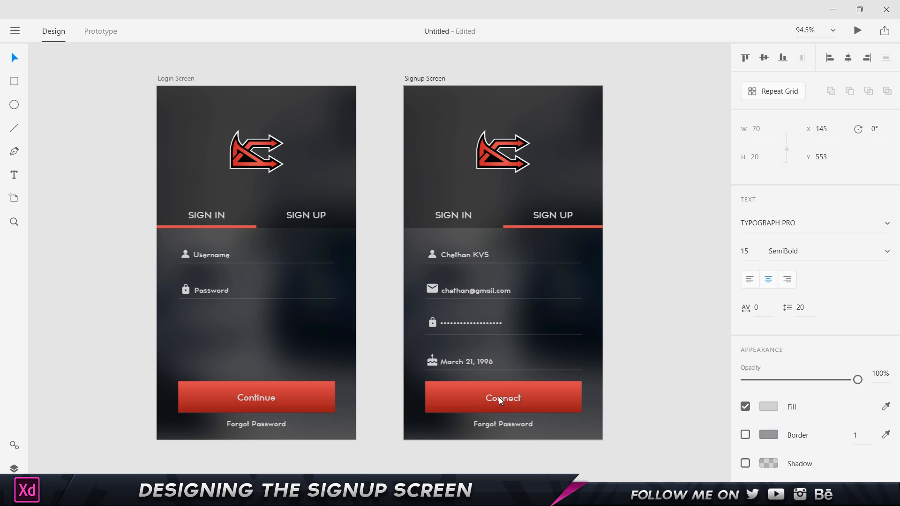
Step: Change the Forgot Password link to read Terms & Conditions
left_click(503, 424)
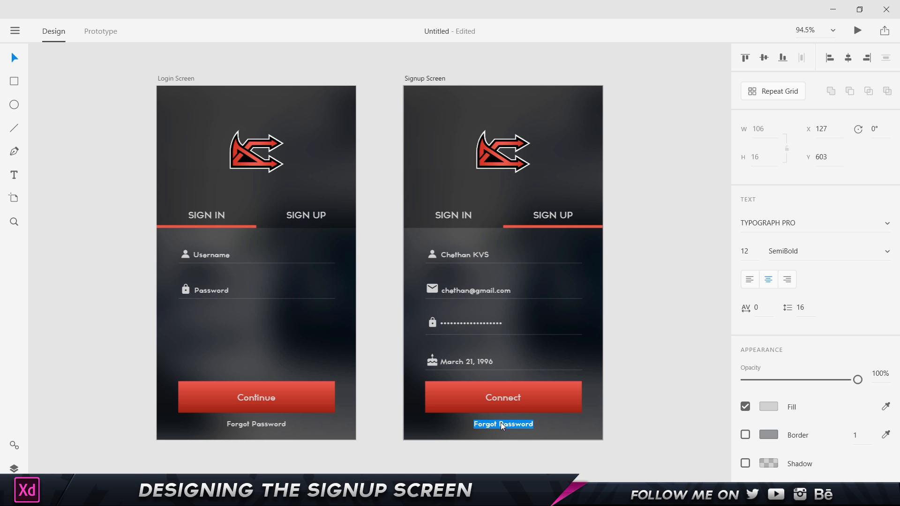
type("Terms & Conditions")
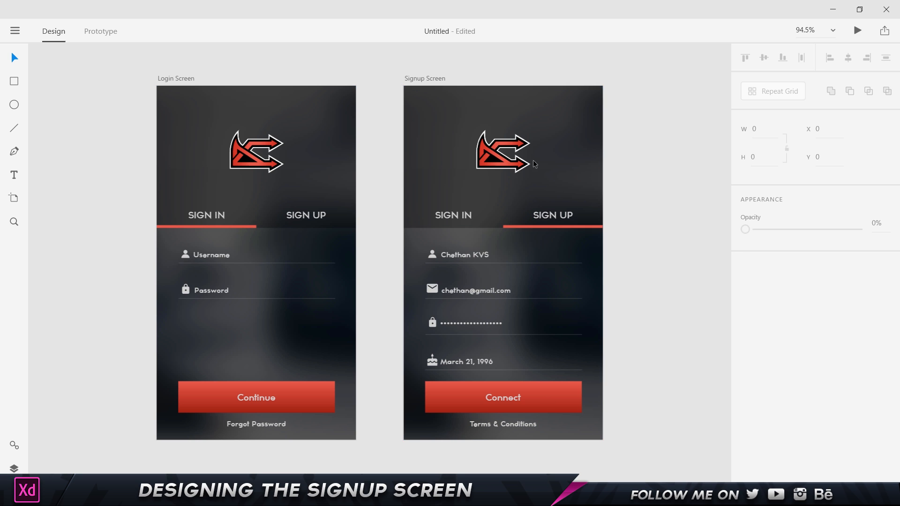
left_click(256, 151)
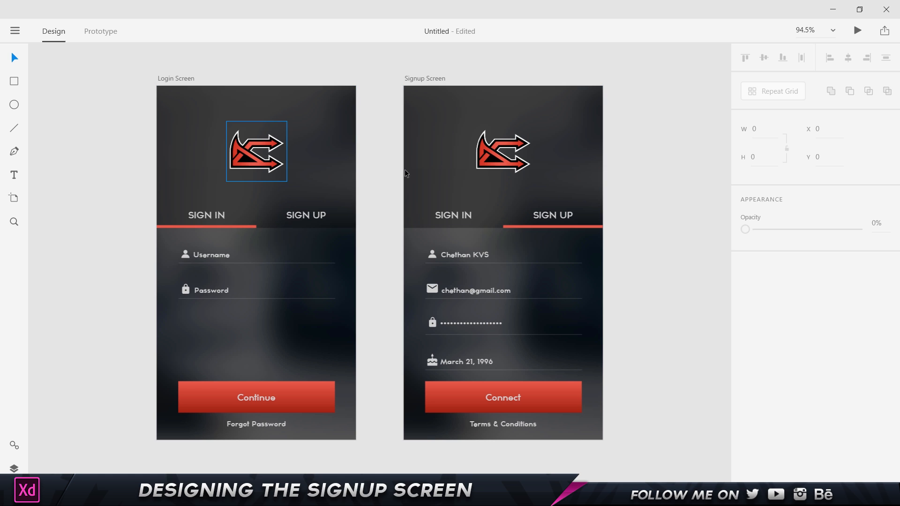
left_click(362, 185)
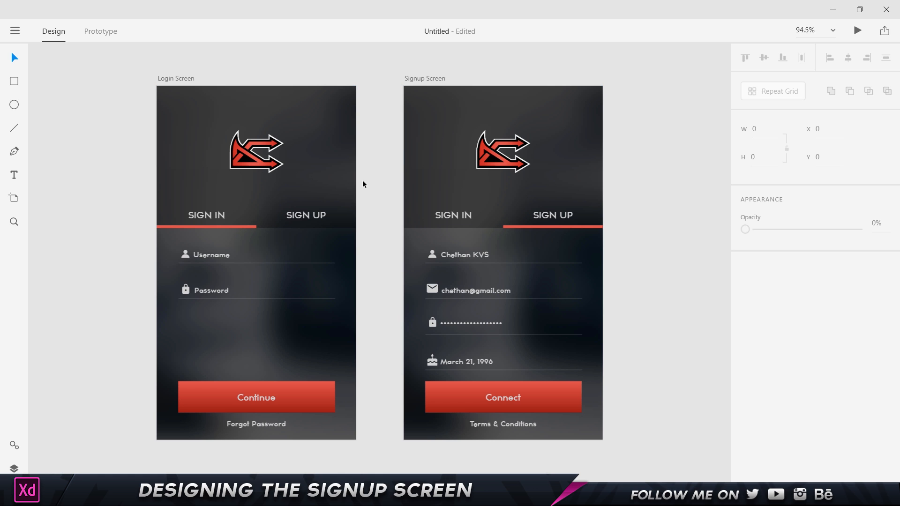